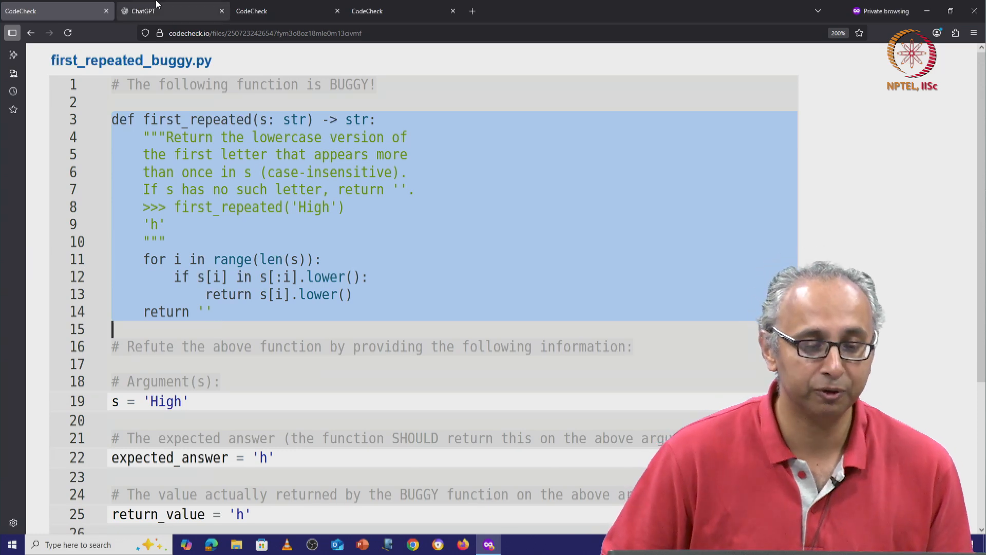
Step: Prompt ChatGPT with 'Find an input on which this code fails' and the first_repeated code
click(173, 10)
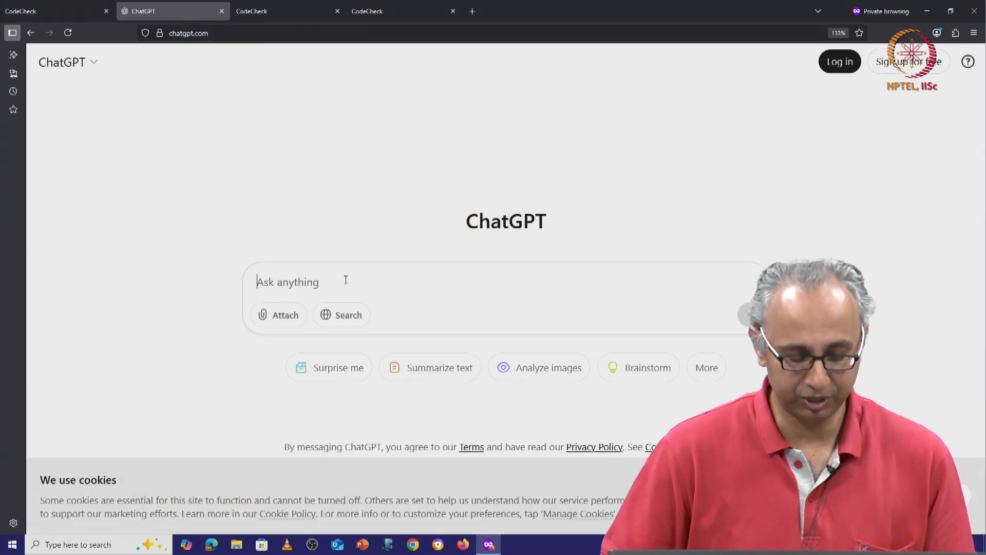
text(Find)
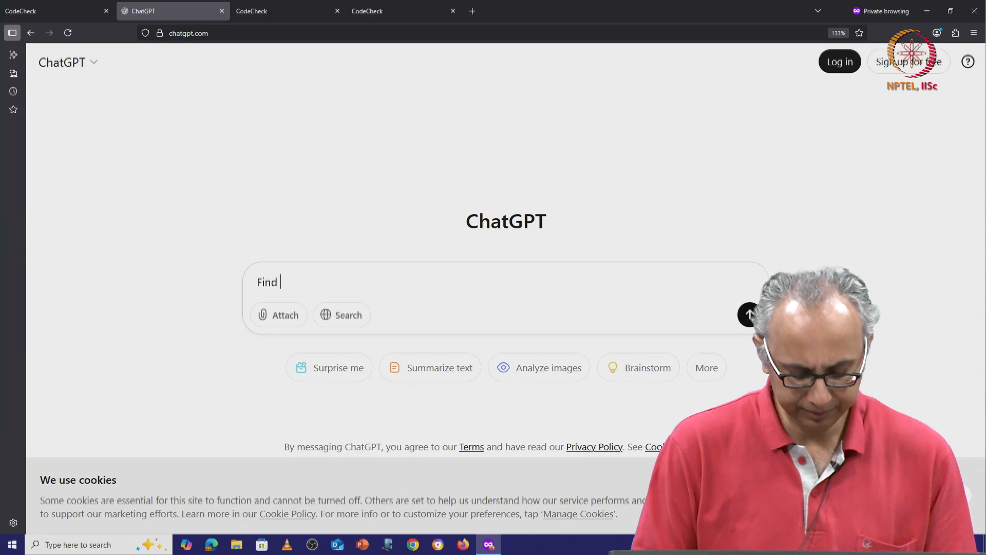
text(an input)
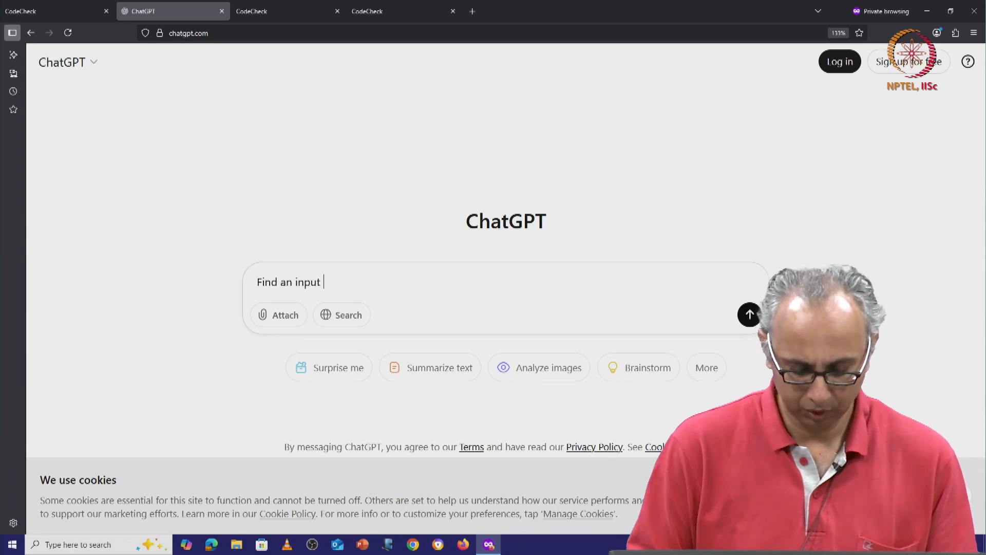
text(on which)
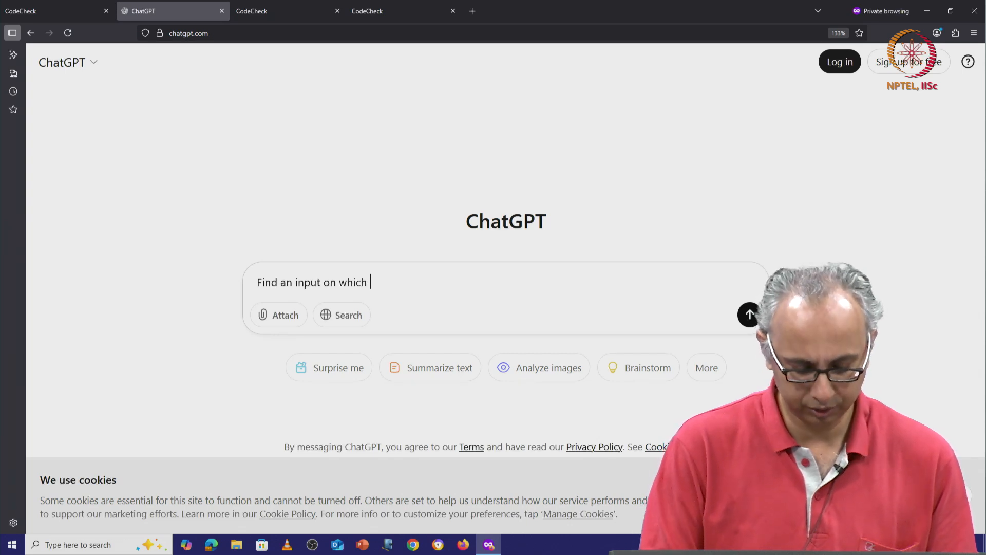
text(this code fa)
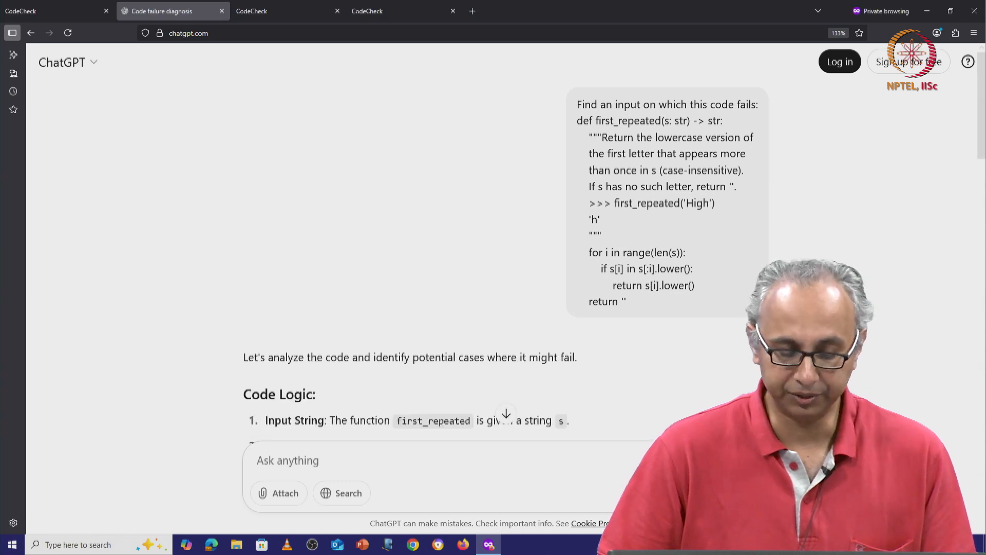
Step: Read ChatGPT's reply down to the breaking input 'aA' and the s[:i].lower() issue
scroll(down, 3)
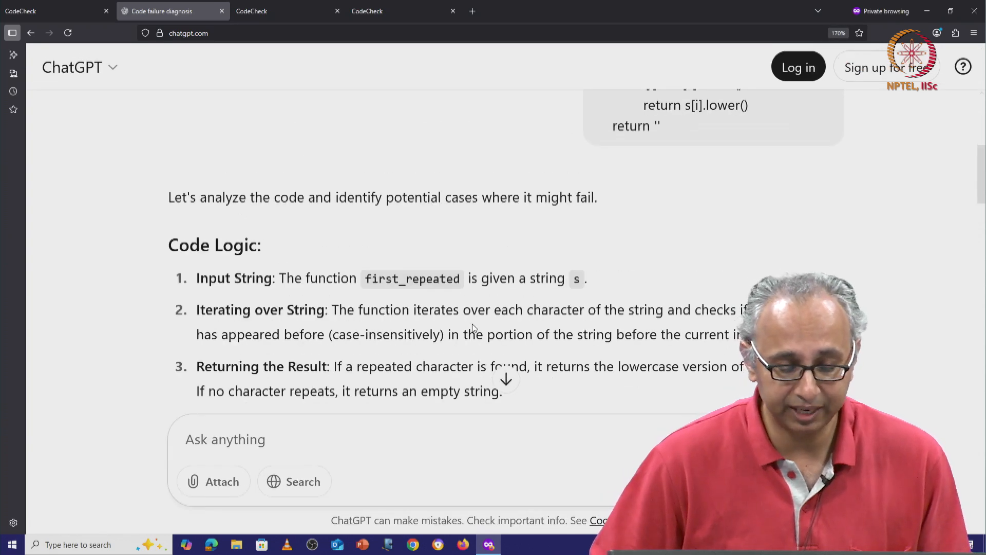
scroll(down, 3)
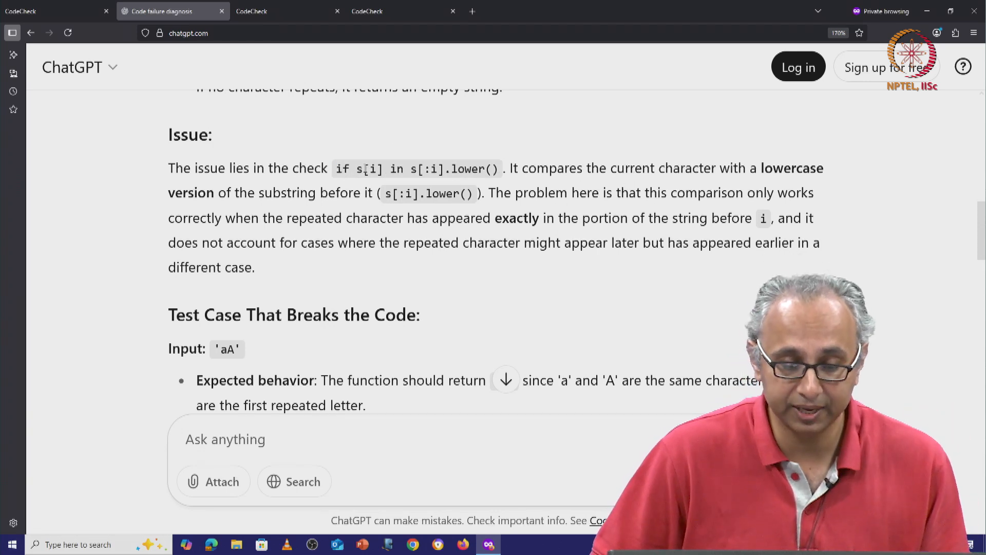
double_click(365, 168)
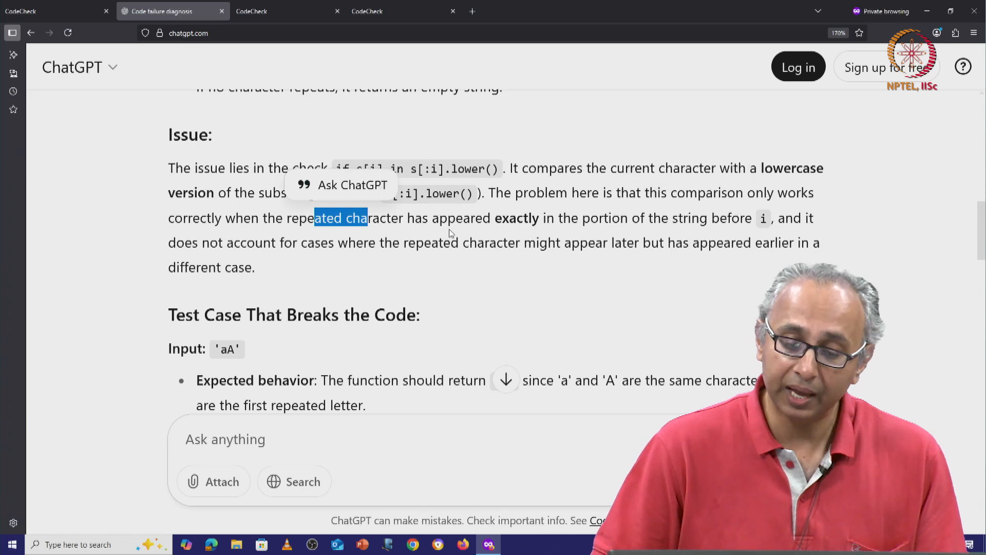
drag(366, 217, 560, 242)
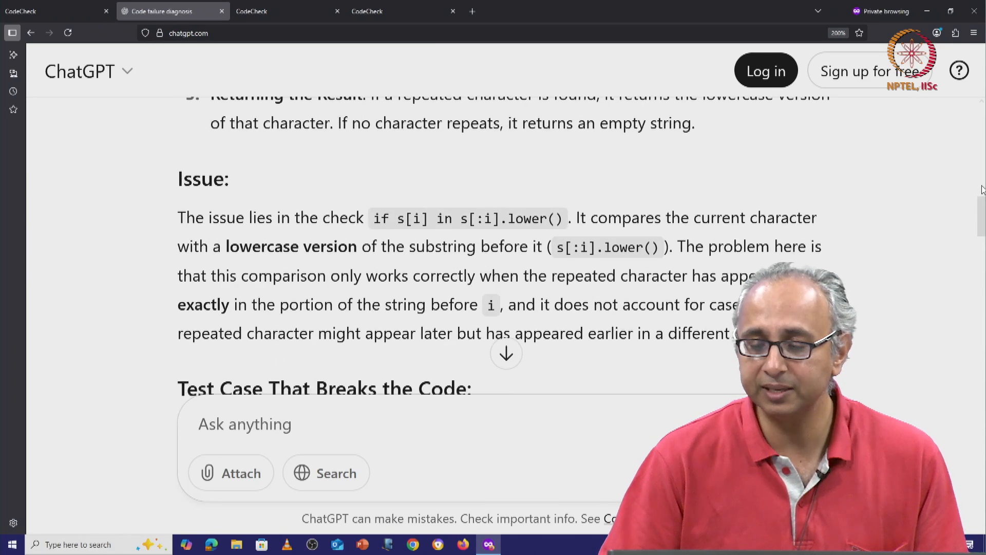
scroll(down, 3)
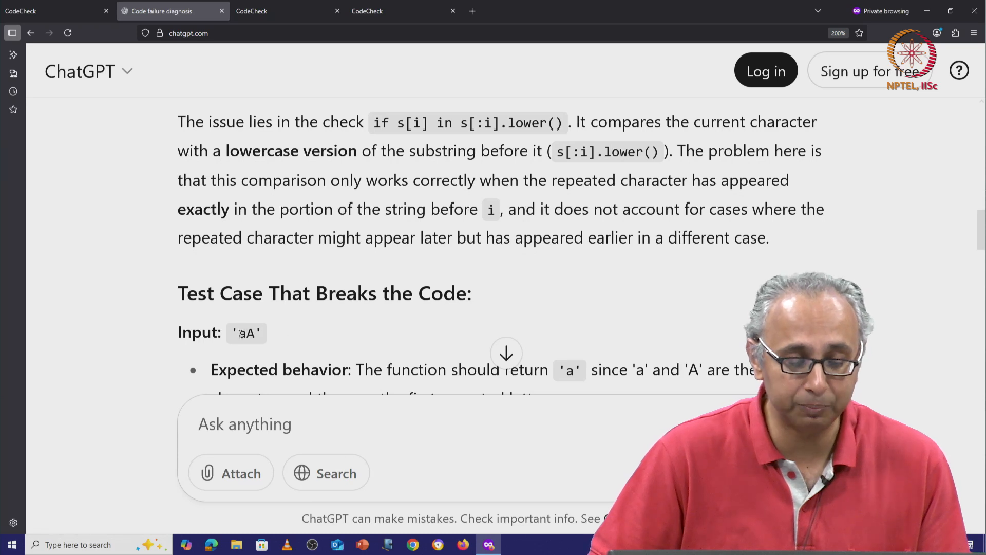
double_click(245, 333)
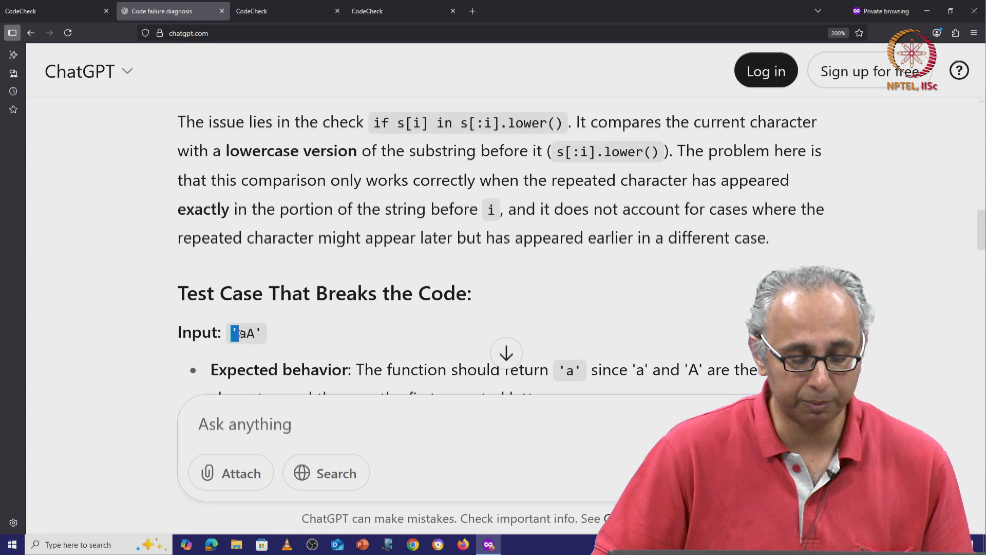
drag(234, 332, 258, 332)
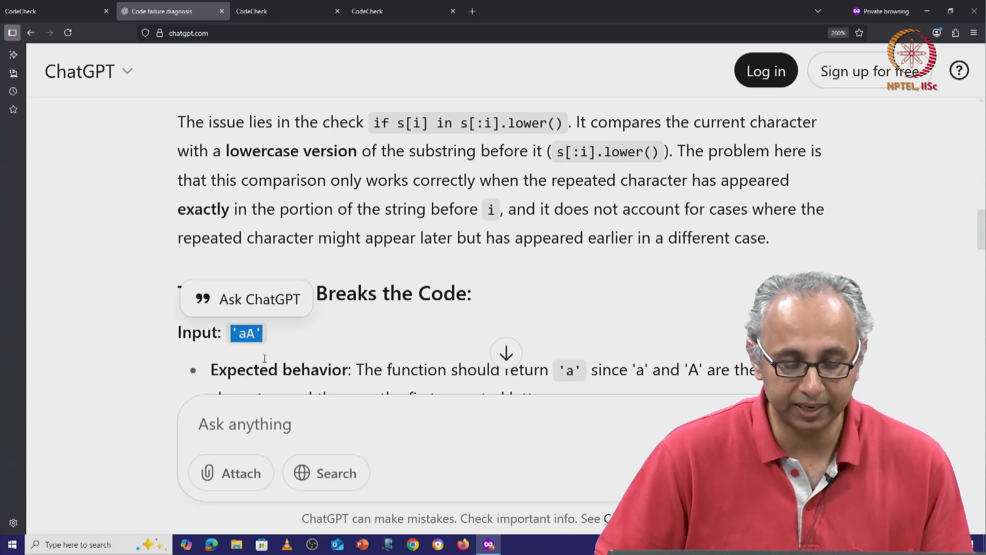
scroll(down, 3)
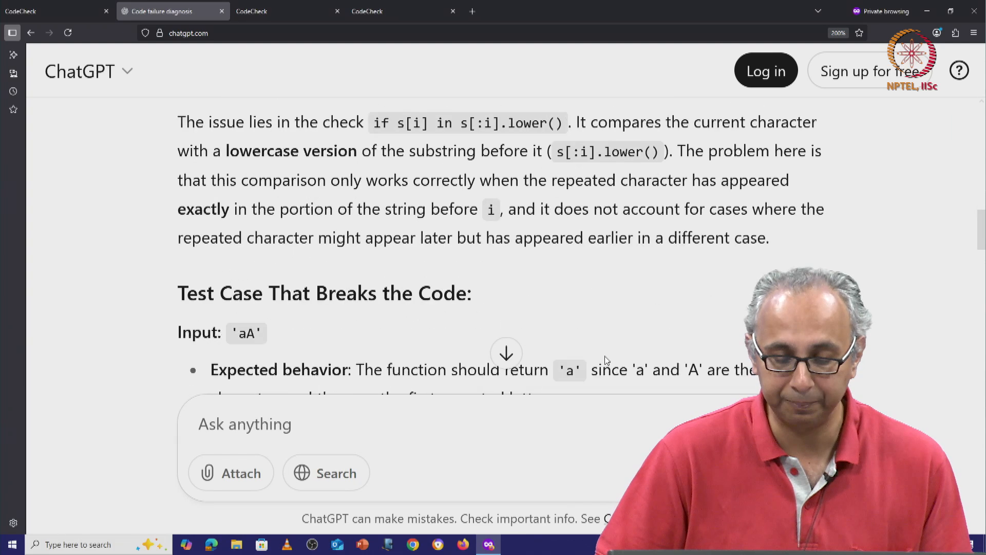
scroll(down, 3)
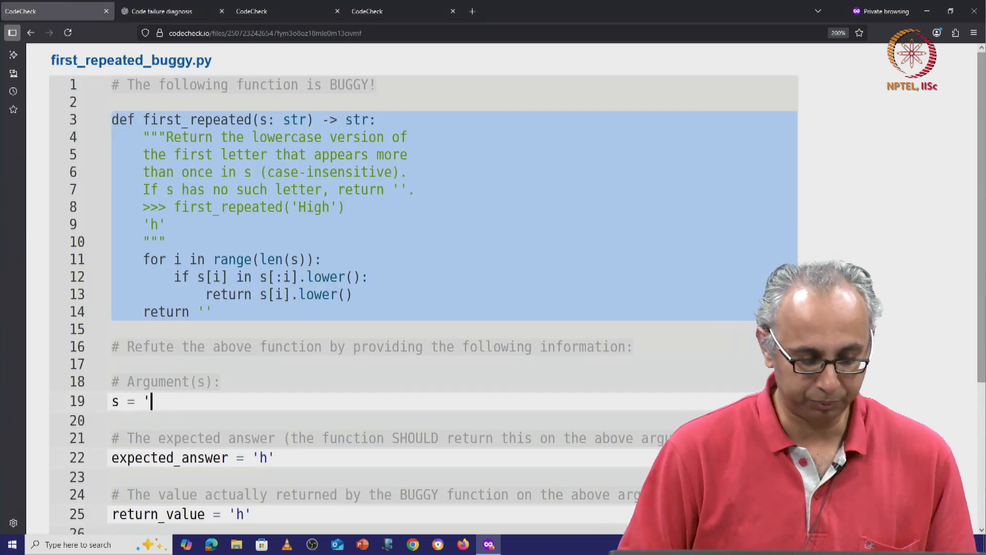
Step: Enter argument s = 'aA' and expected_answer 'a', then begin editing return_value
text(aA')
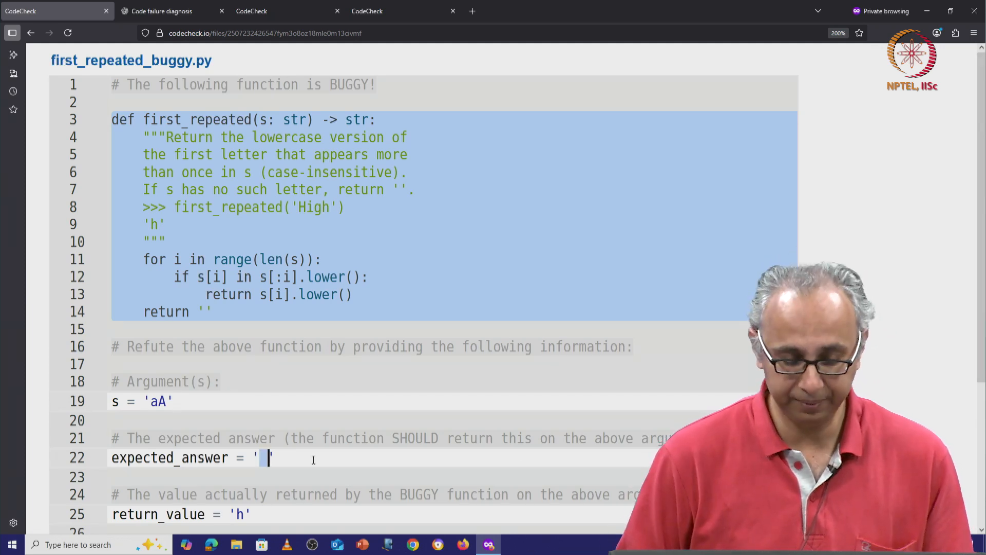
text(a)
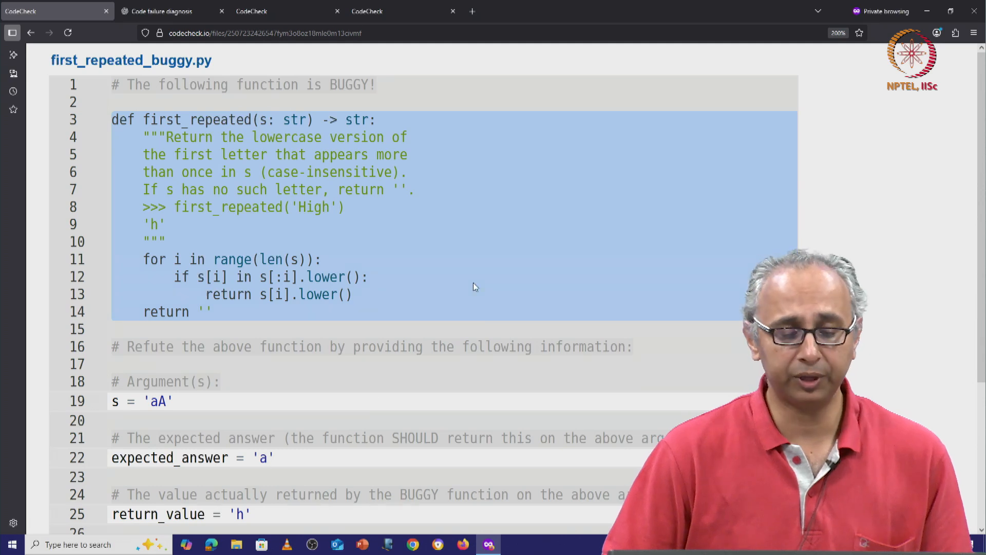
click(371, 276)
text(A)
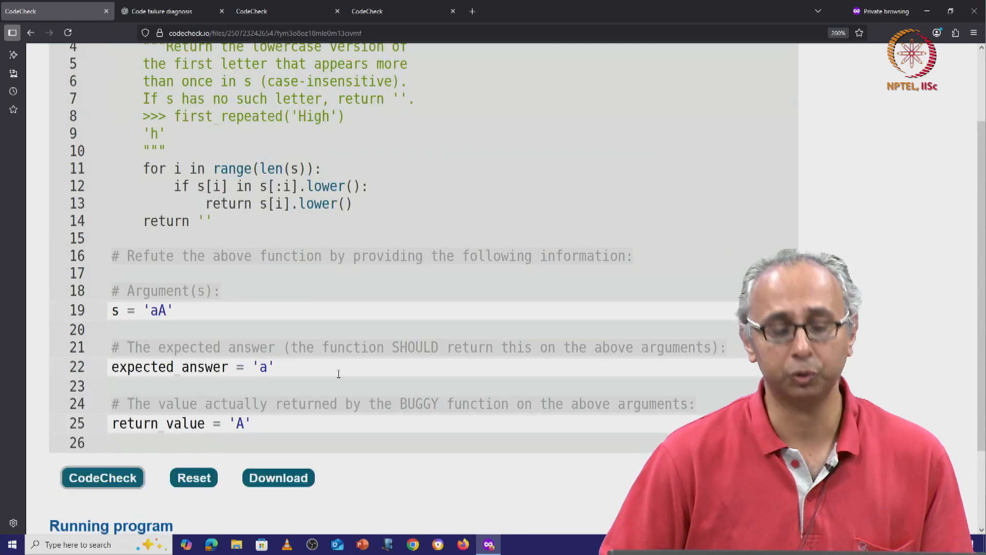
Step: Run the check, see 'A' rejected, and clear return_value to '' for Success
click(103, 477)
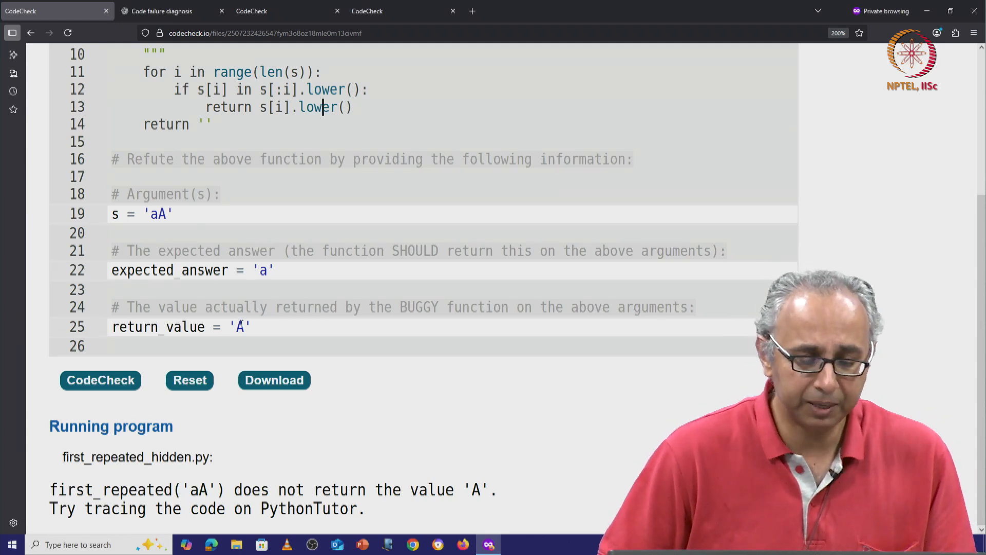
key(Backspace)
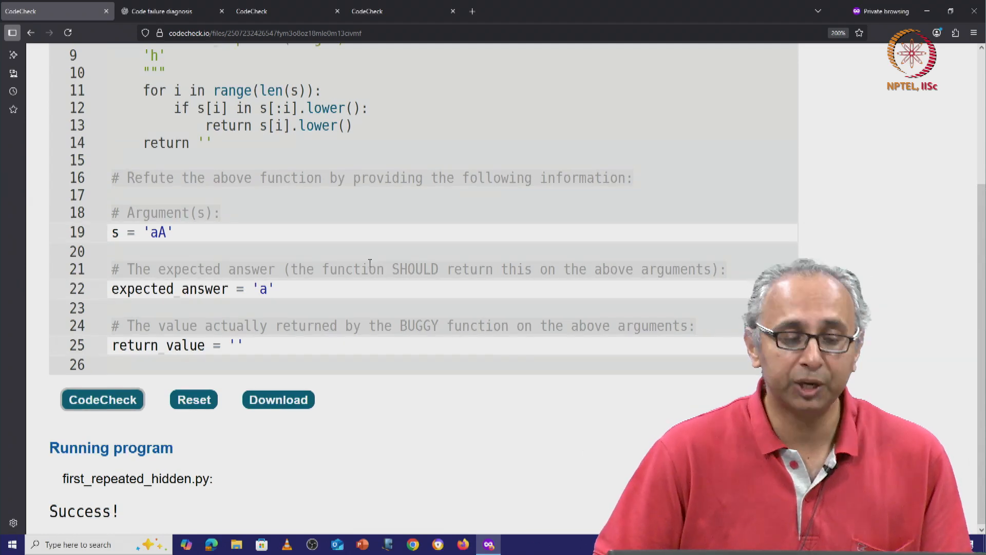
Step: Revisit ChatGPT's 'Test Case That Breaks the Code' and highlight the input 'aA'
click(170, 10)
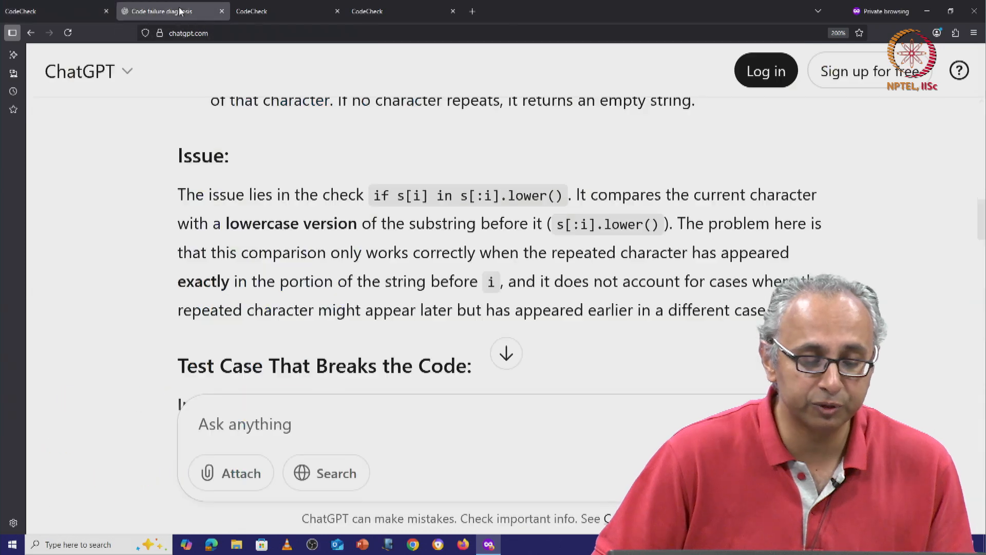
scroll(down, 3)
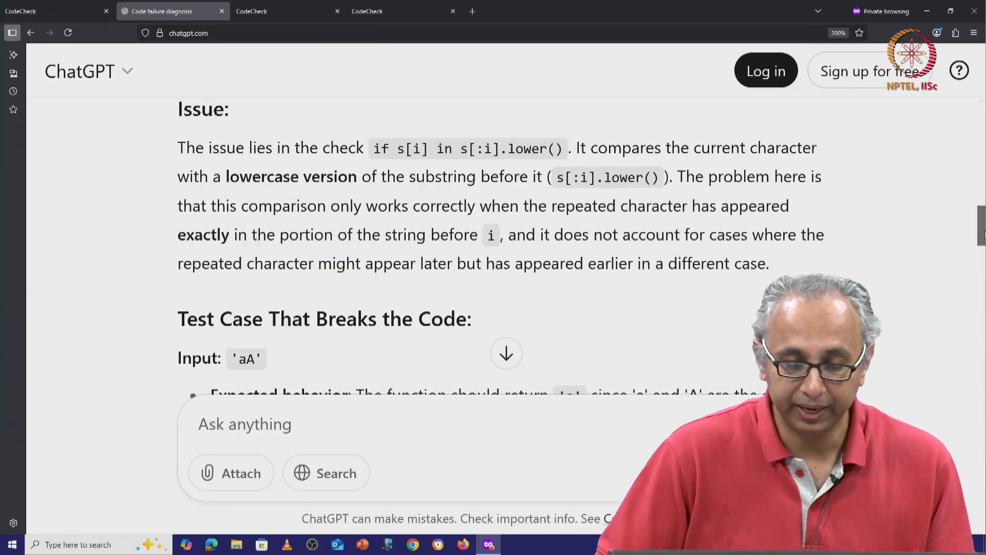
scroll(down, 3)
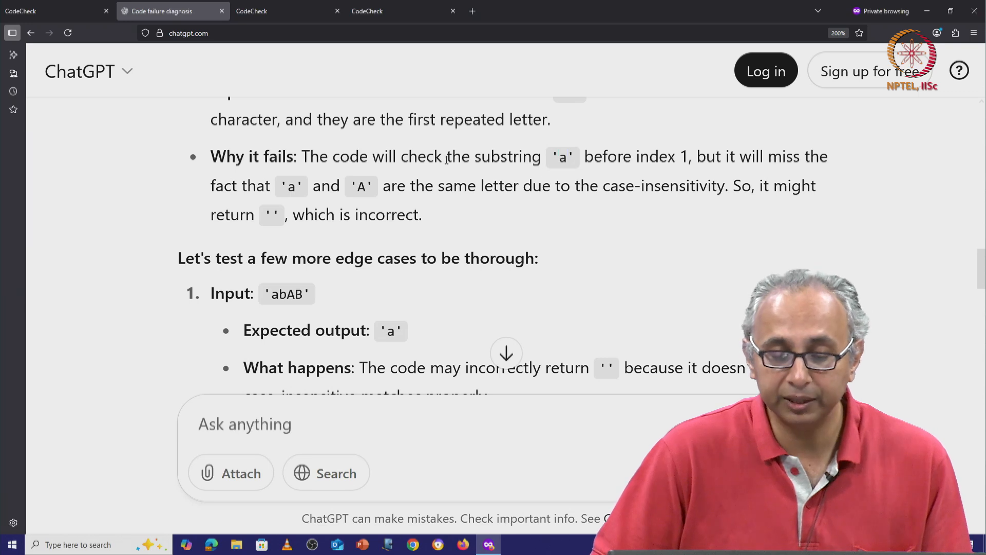
double_click(562, 156)
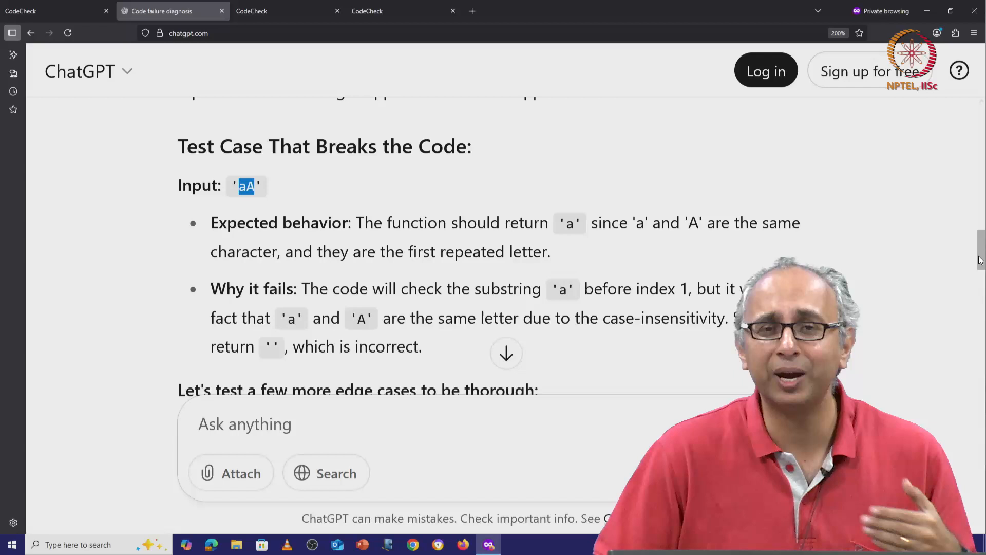
scroll(down, 3)
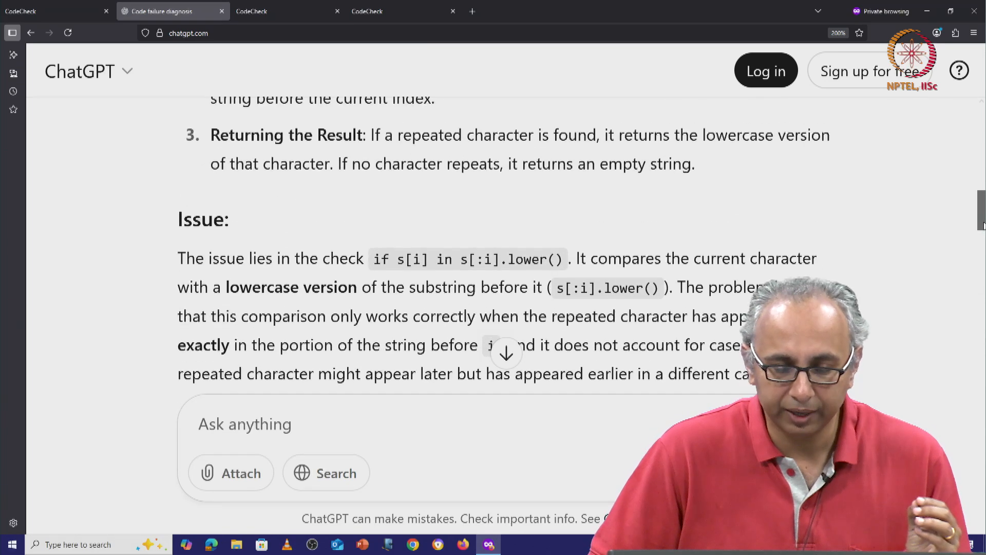
double_click(379, 259)
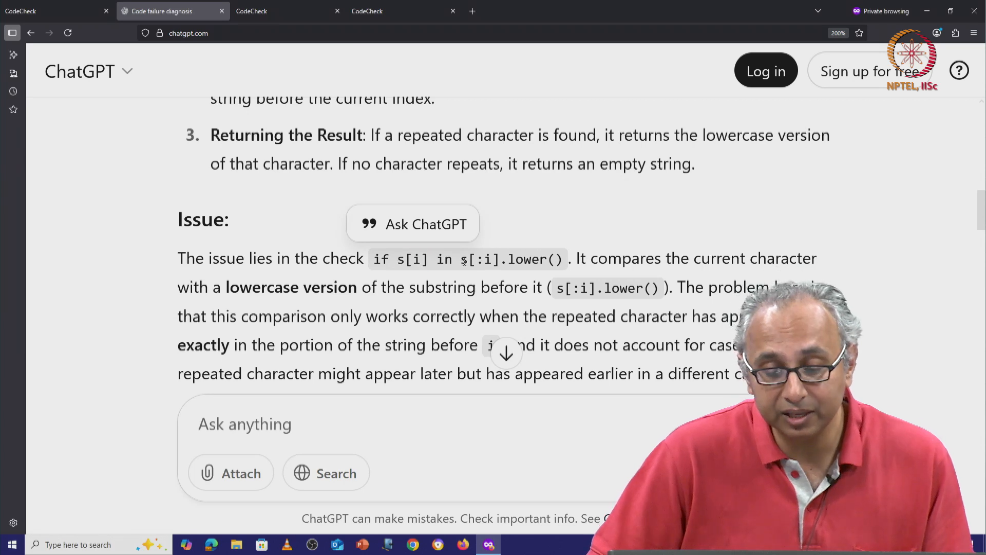
double_click(480, 259)
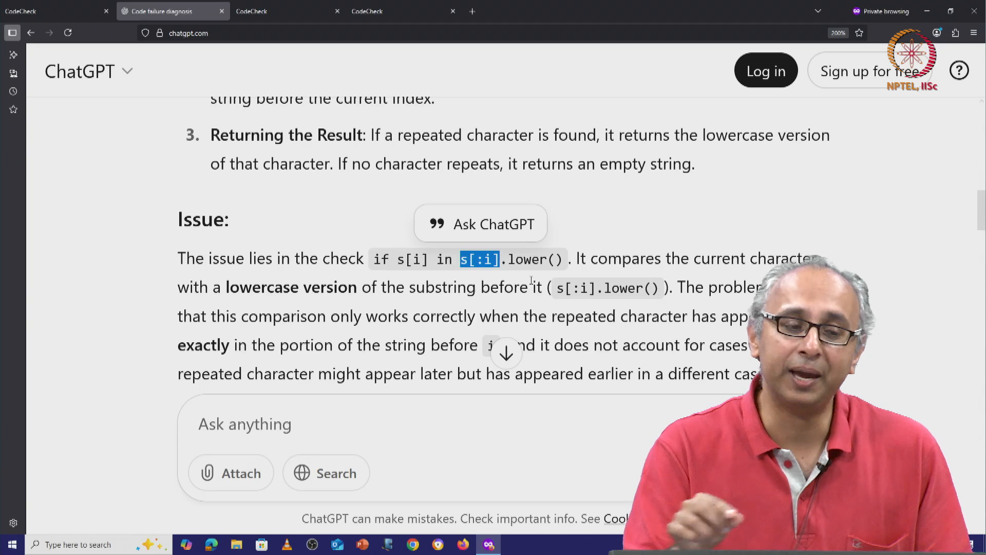
Step: Return to the accepted CodeCheck refutation and highlight the argument 'aA'
click(53, 11)
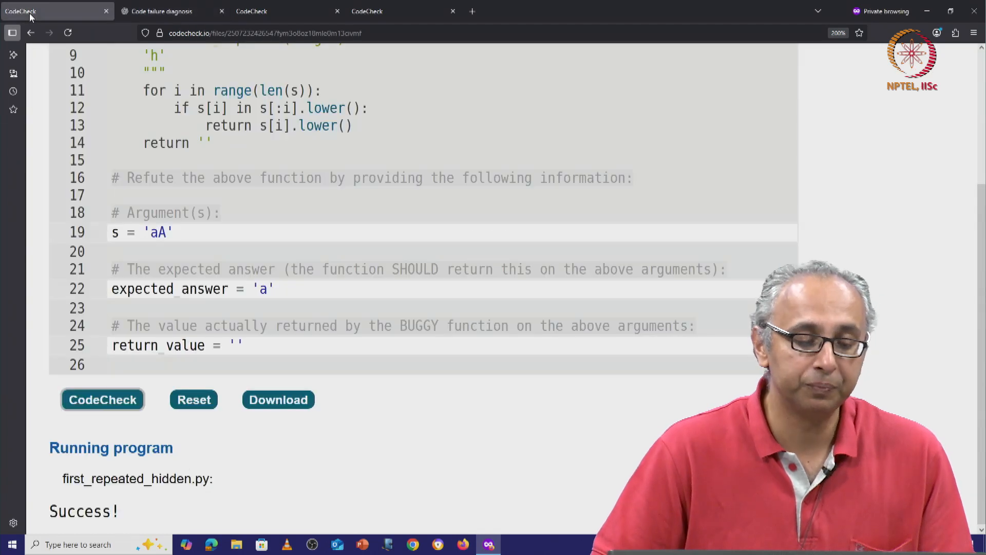
mouse_move(256, 340)
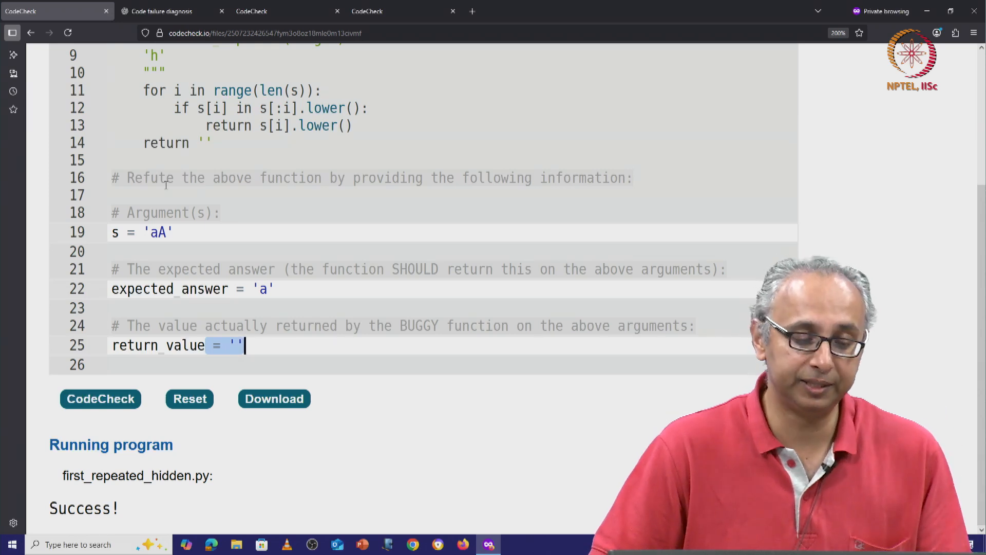
click(165, 232)
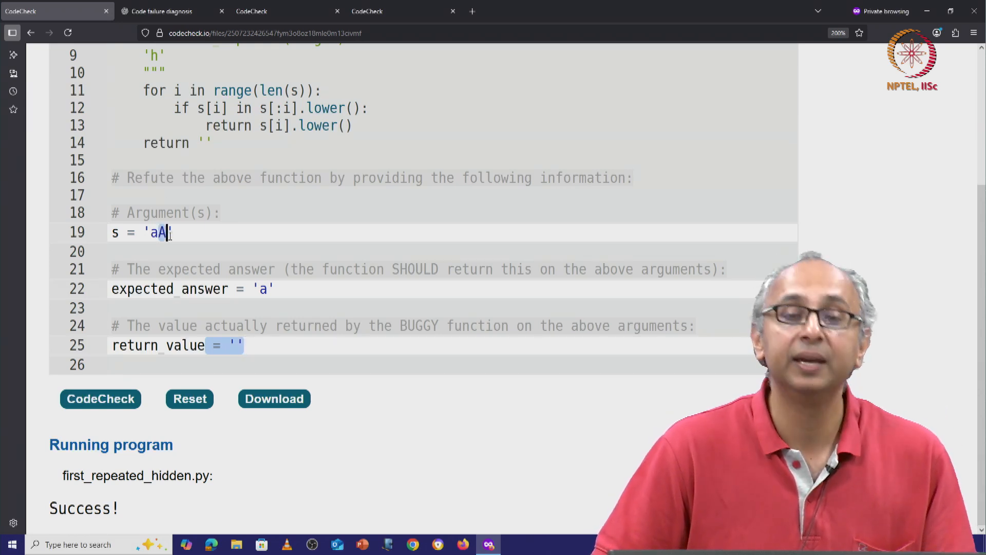